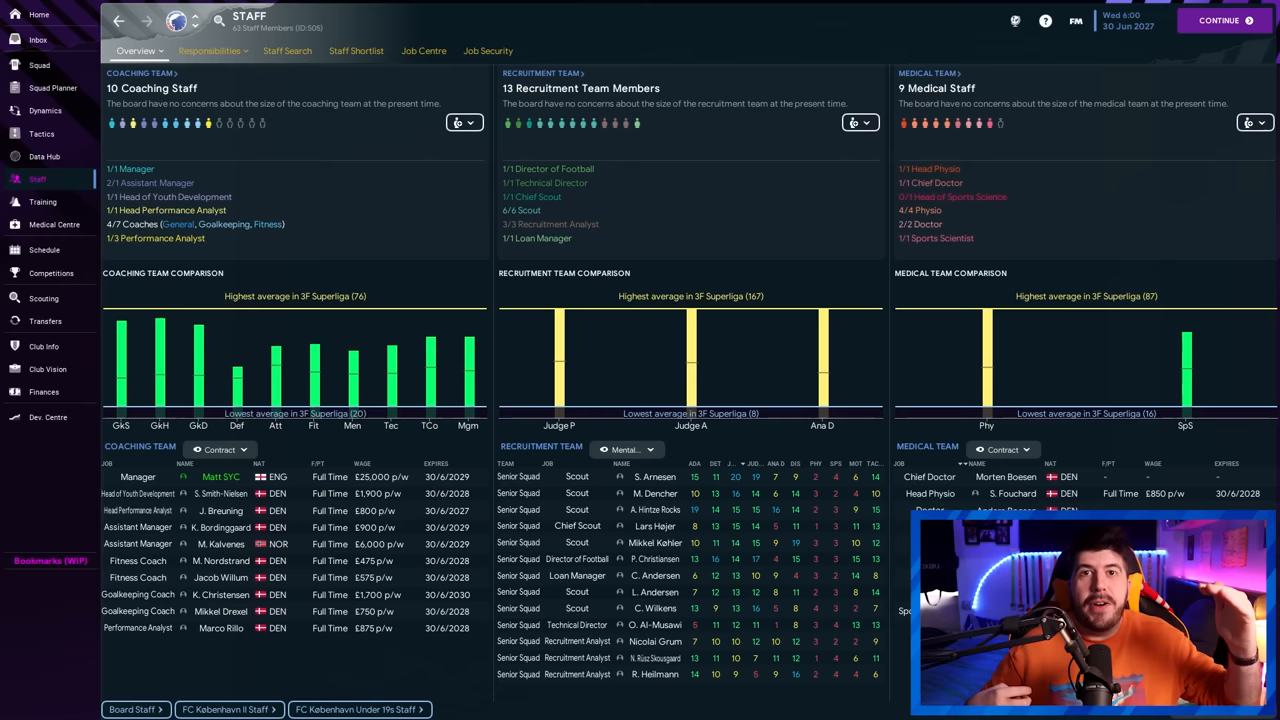
# Open the scouting area from the sidebar to reach the recruitment focus page
pyautogui.click(44, 298)
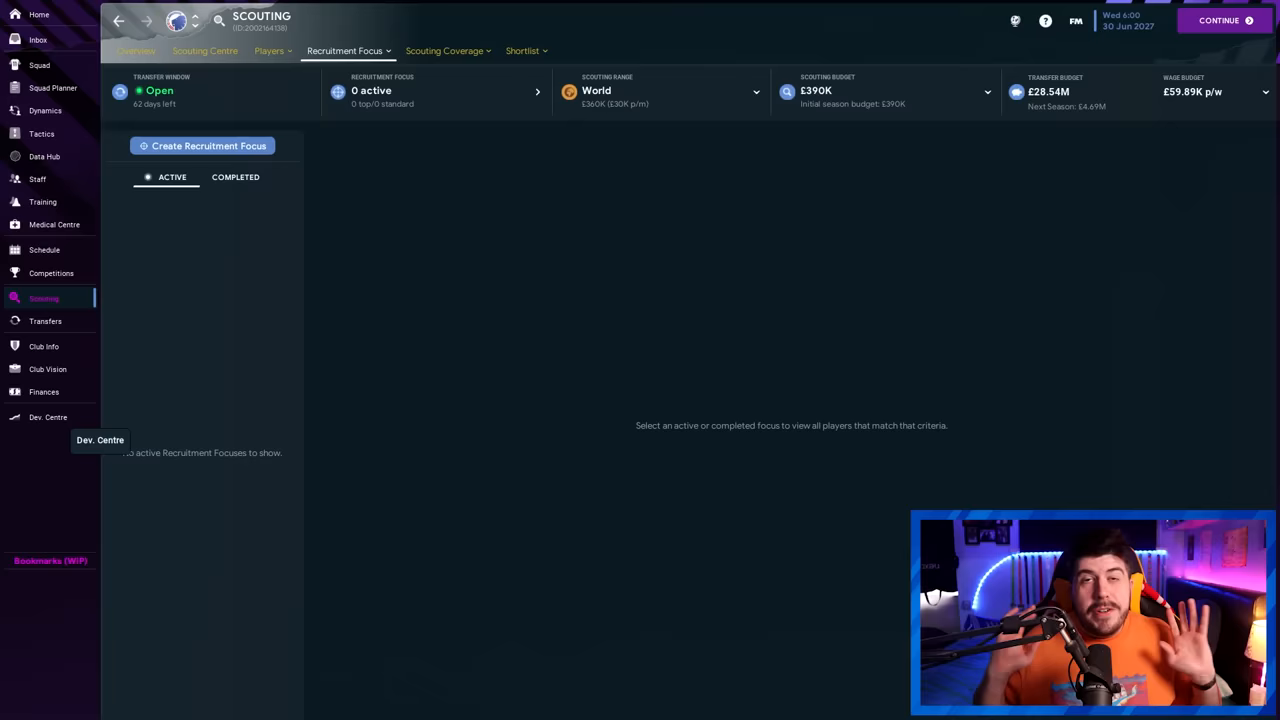
pyautogui.click(36, 180)
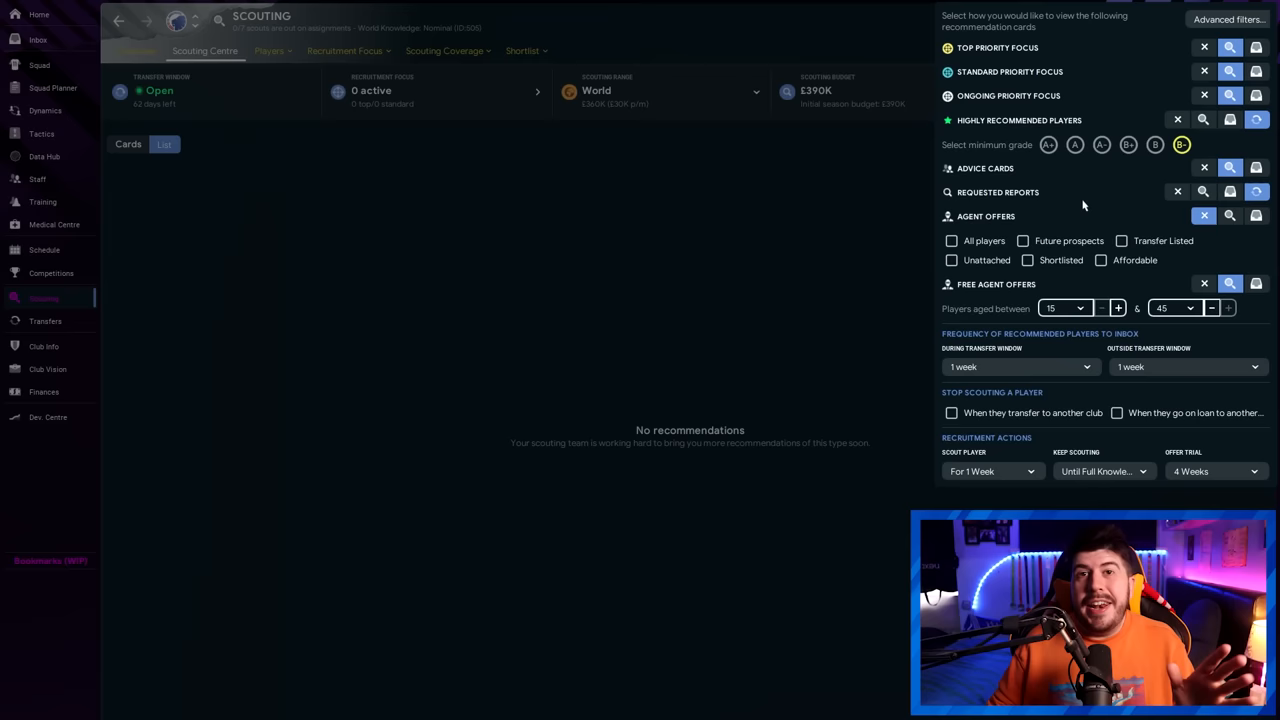
pyautogui.moveTo(1096, 188)
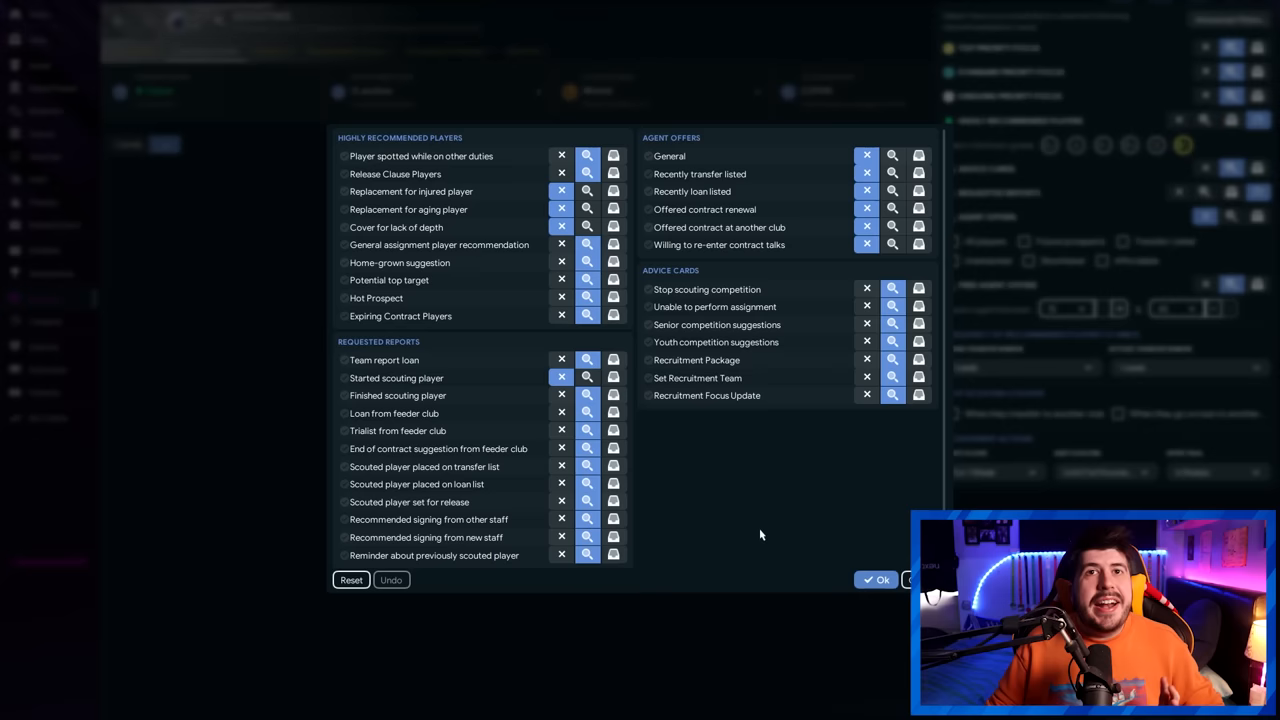
pyautogui.moveTo(748, 484)
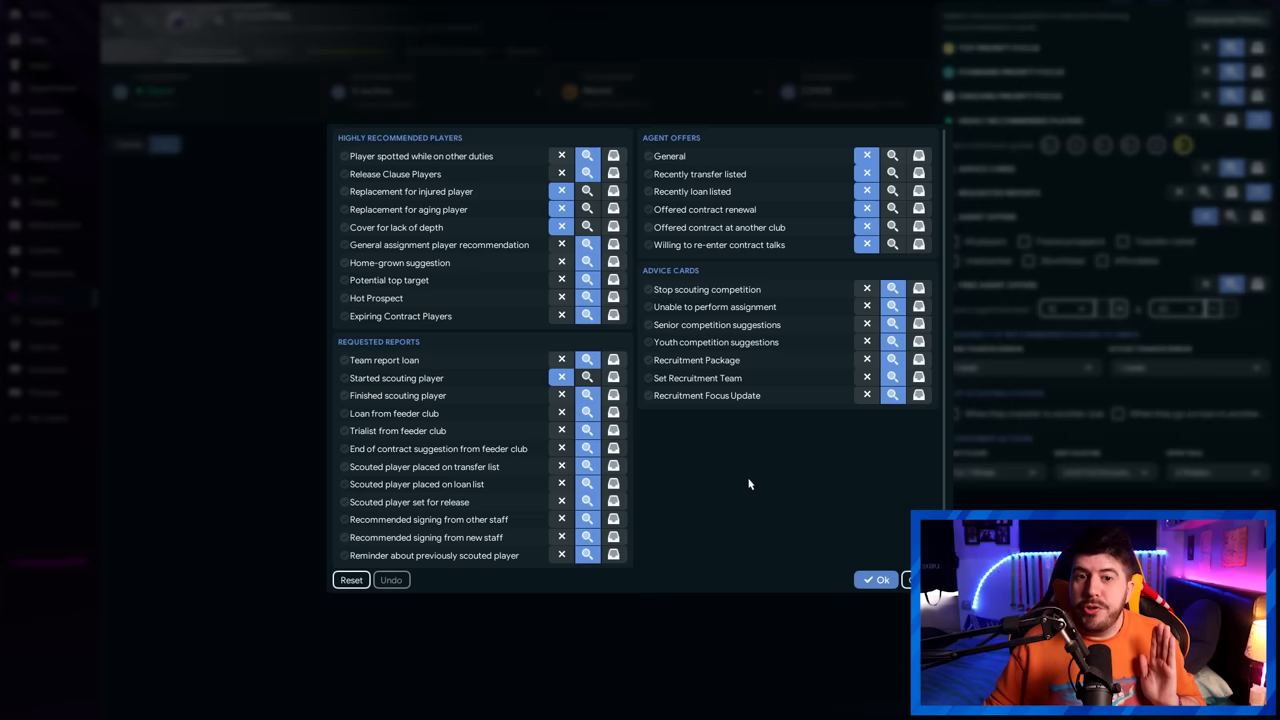
# Confirm the chosen recommendation and report category toggles with OK
pyautogui.click(876, 580)
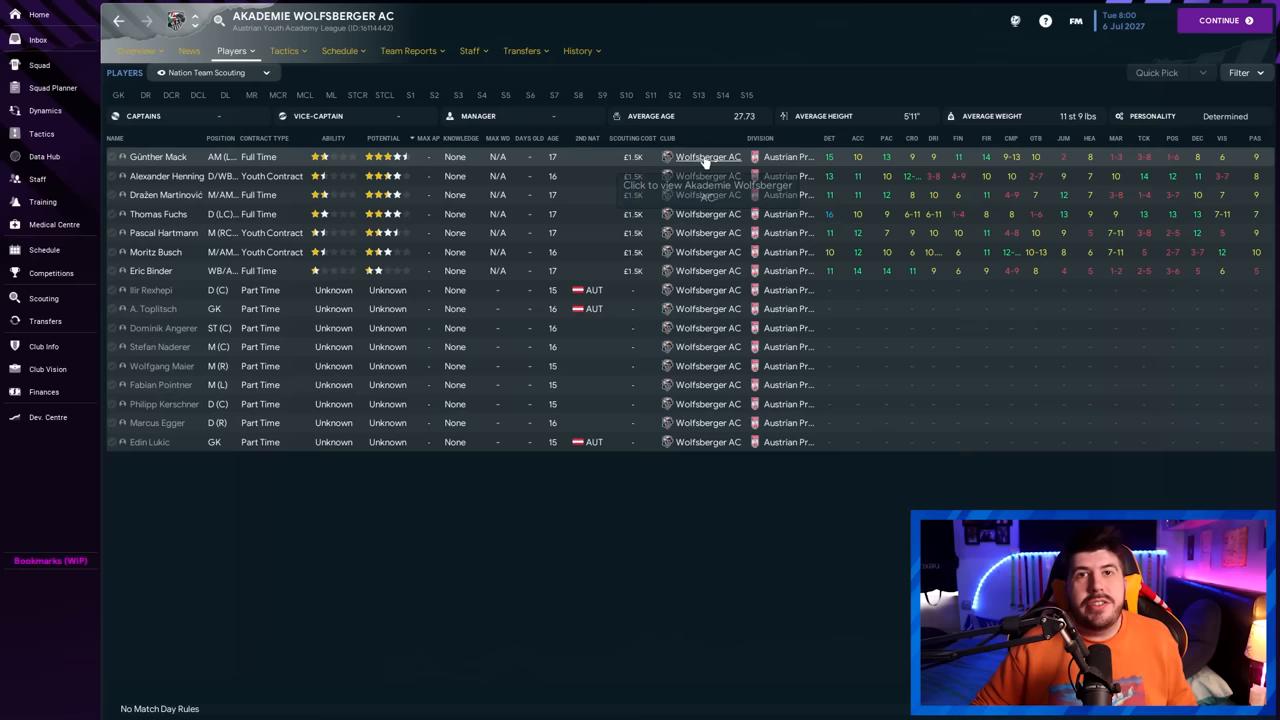
pyautogui.moveTo(564, 642)
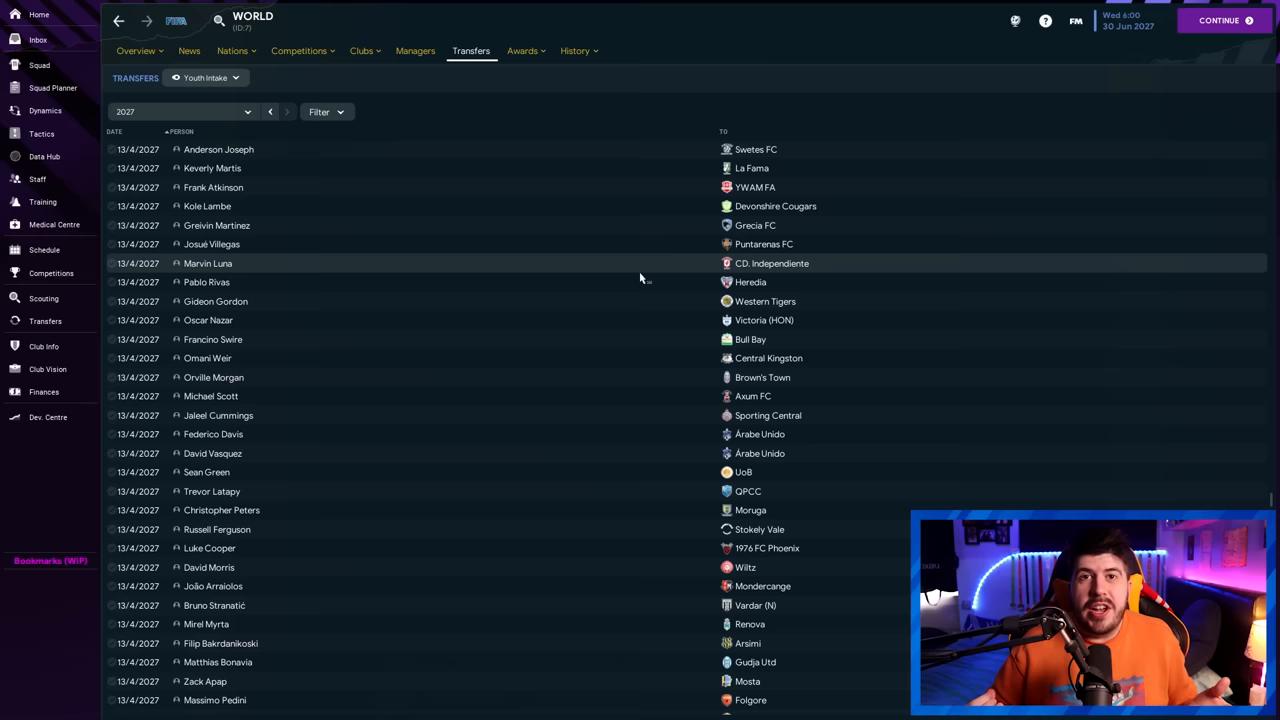
# Scroll down the worldwide 2027 youth intake transfer list
pyautogui.scroll(-3)
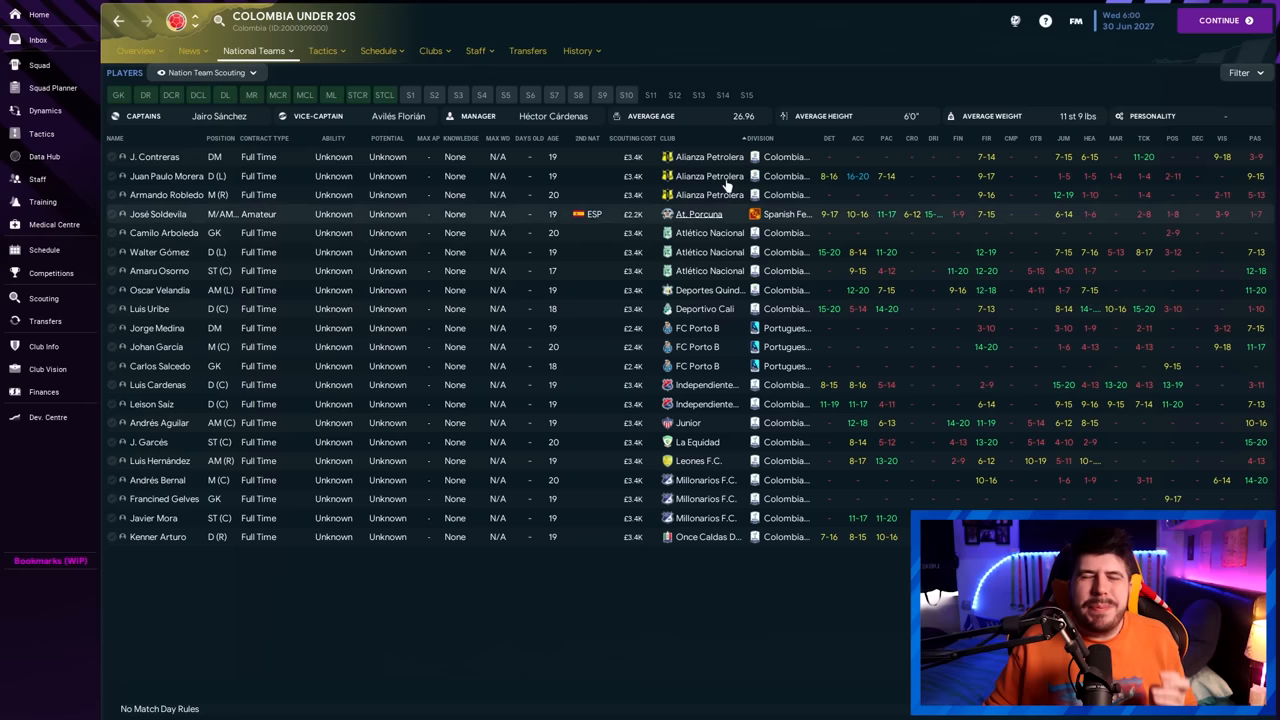
pyautogui.moveTo(600, 284)
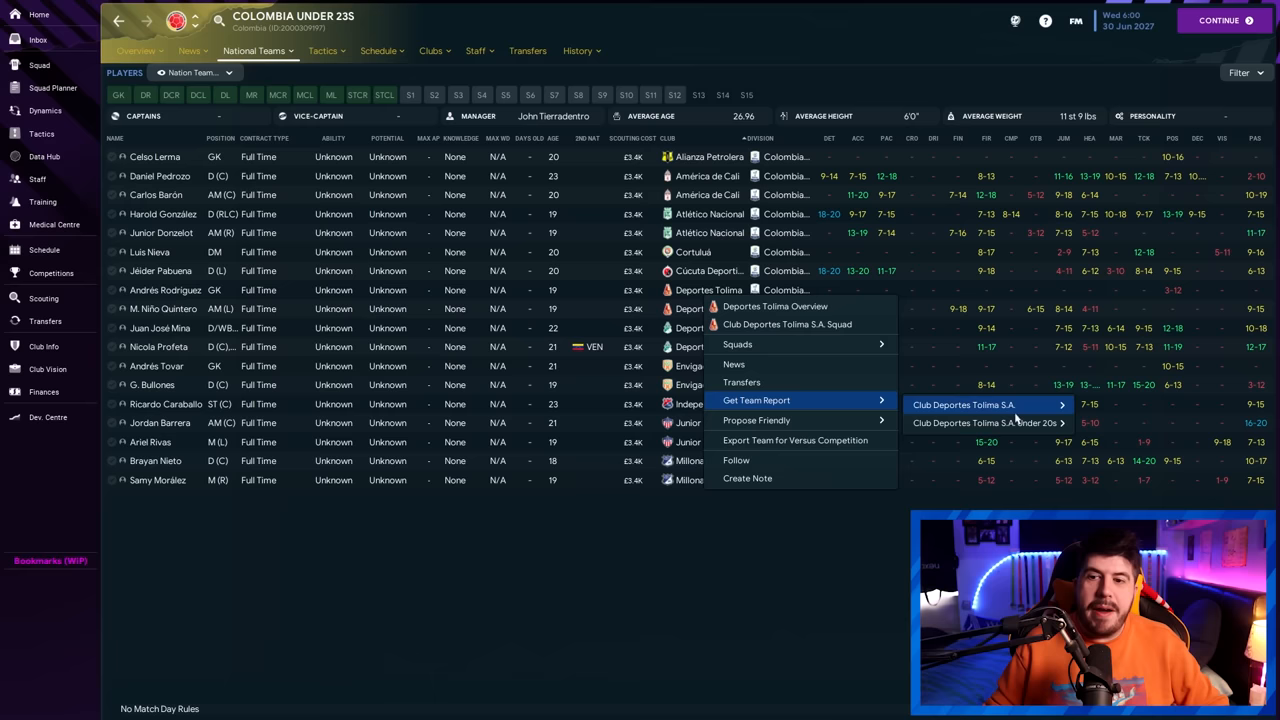
pyautogui.moveTo(984, 422)
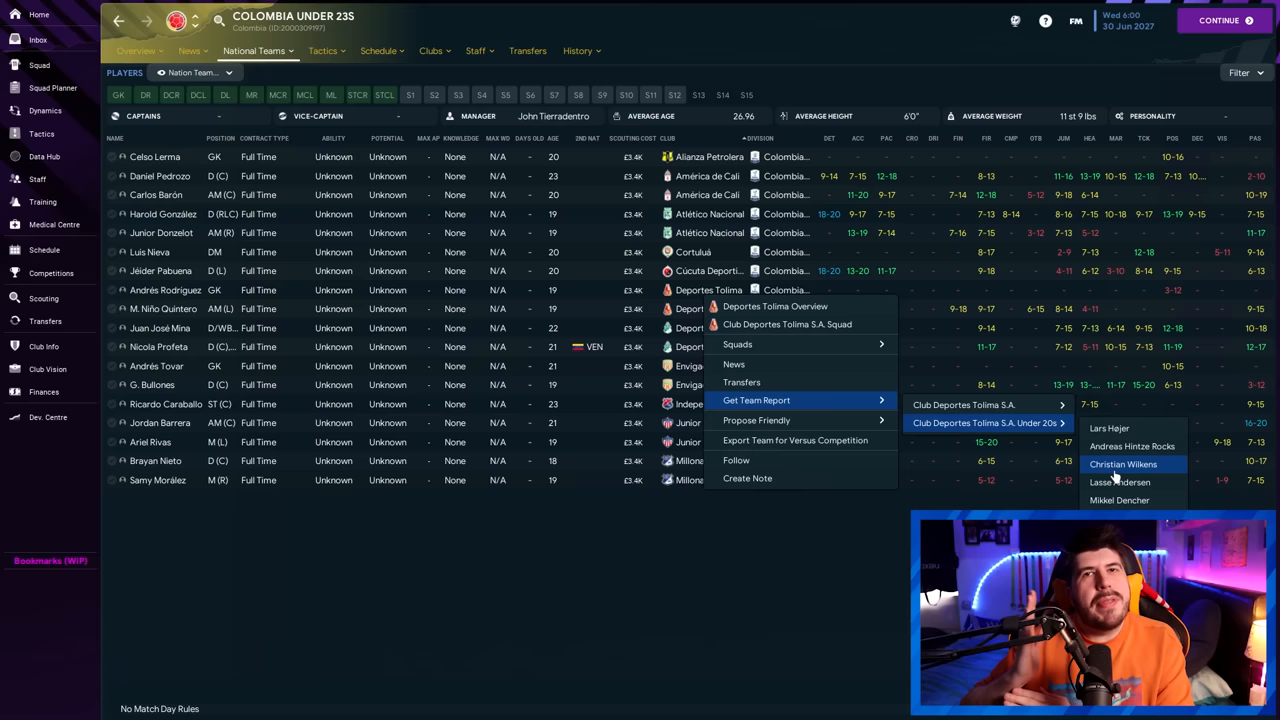
# Assign a scout to report on Club Deportes Tolima Under 20s
pyautogui.click(660, 516)
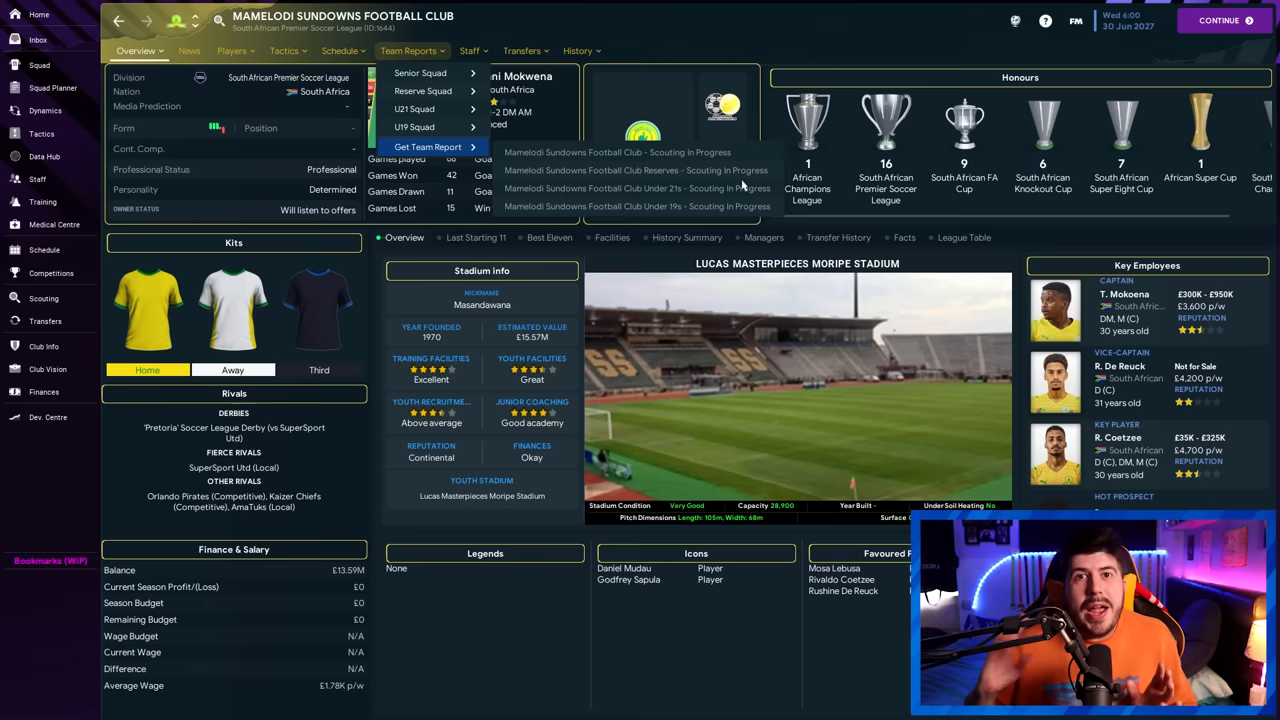
# Request a team report on a Mamelodi Sundowns squad
pyautogui.click(44, 298)
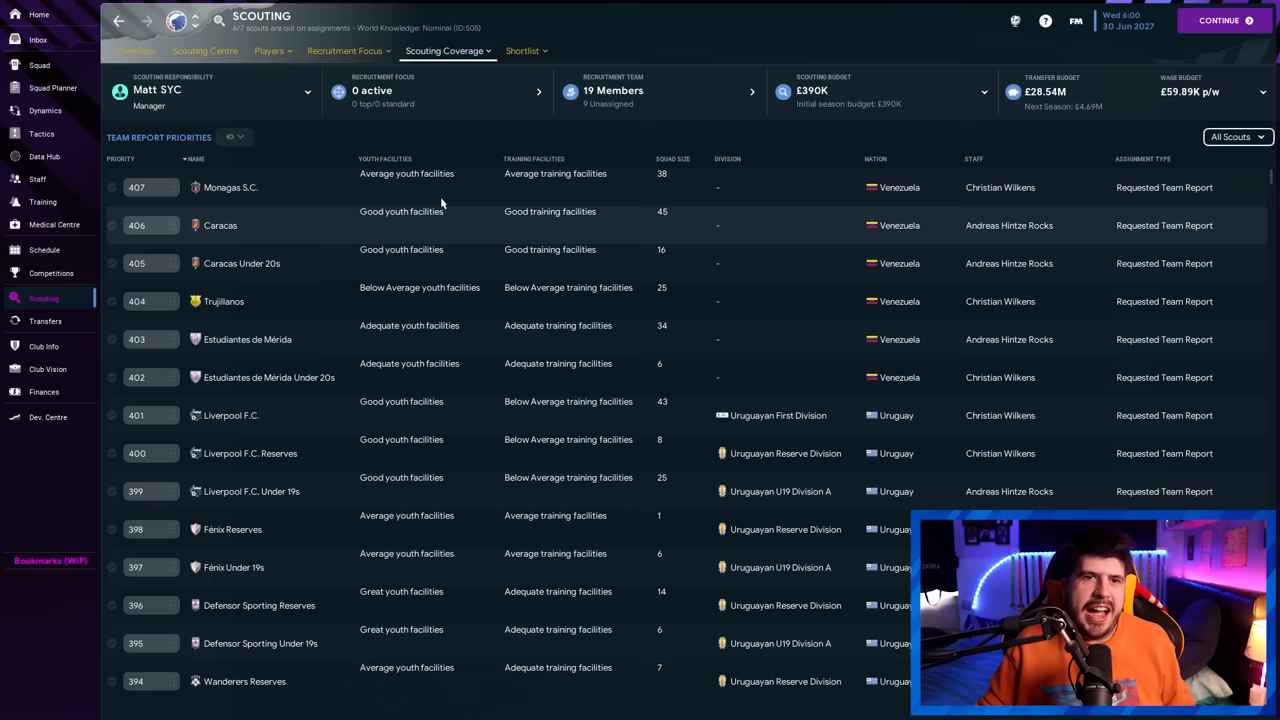
# Sort the team report priorities by squad size to find empty squads
pyautogui.click(672, 160)
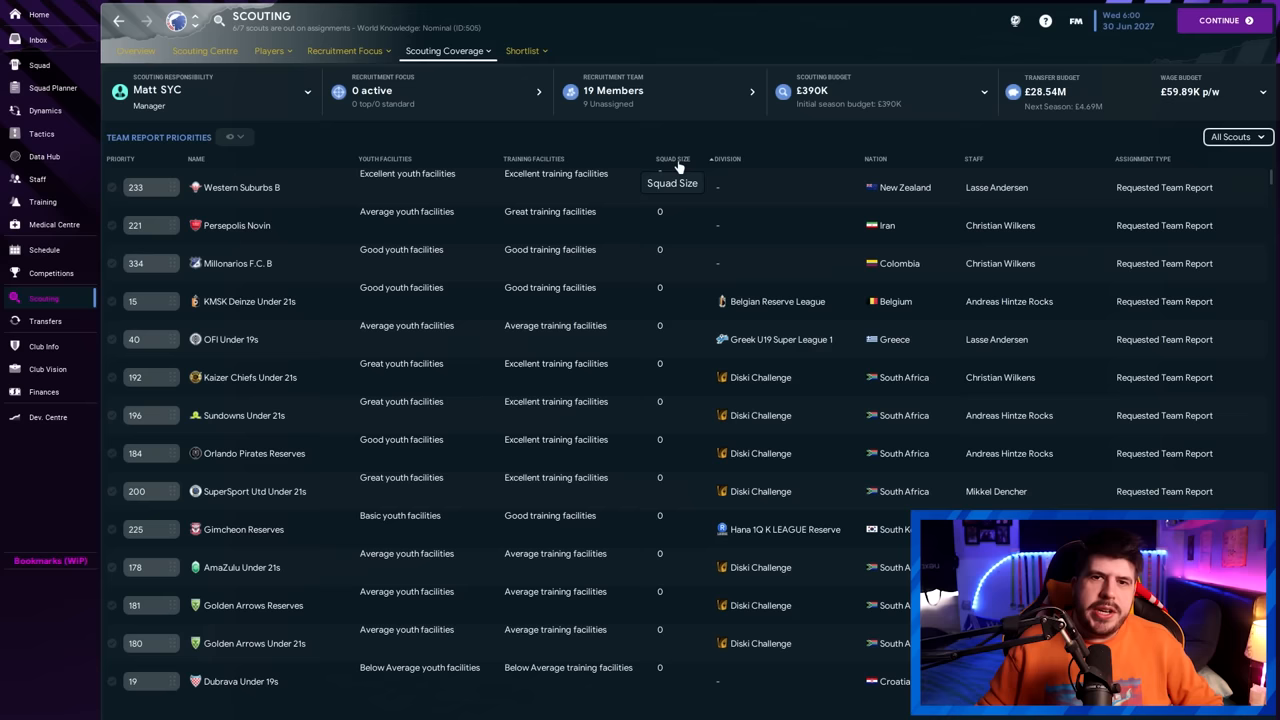
pyautogui.moveTo(676, 198)
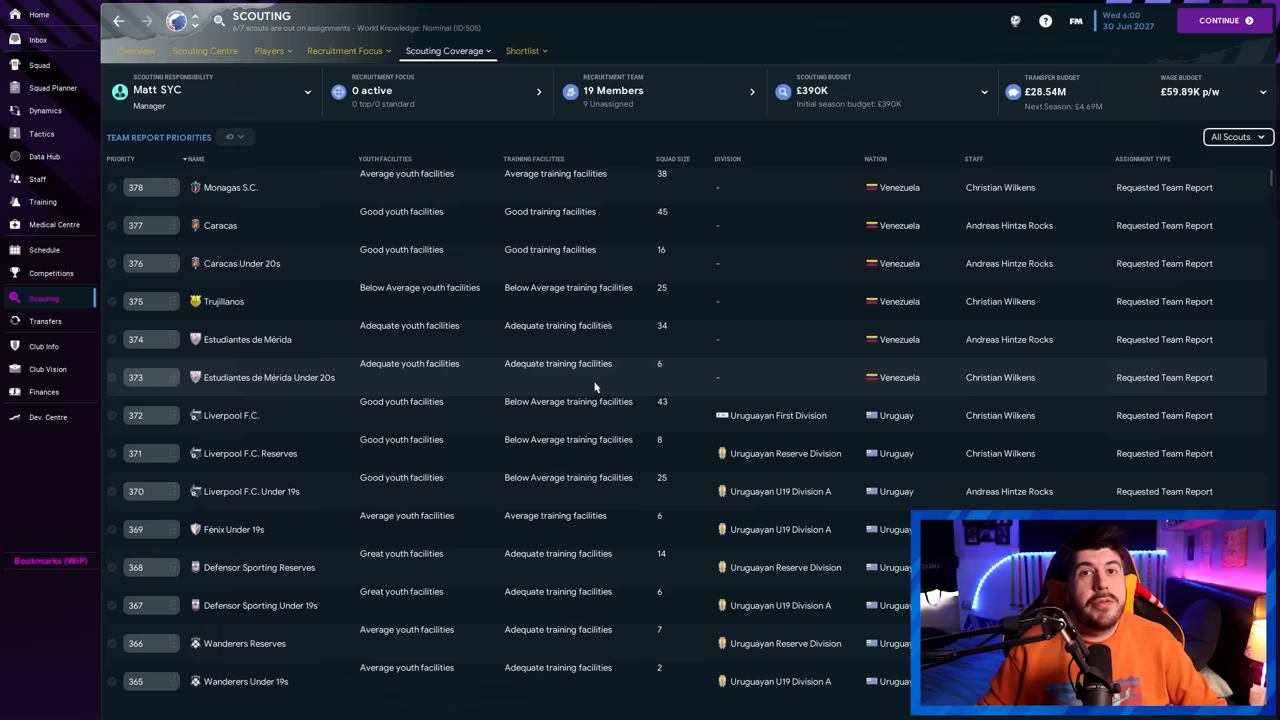
pyautogui.moveTo(584, 364)
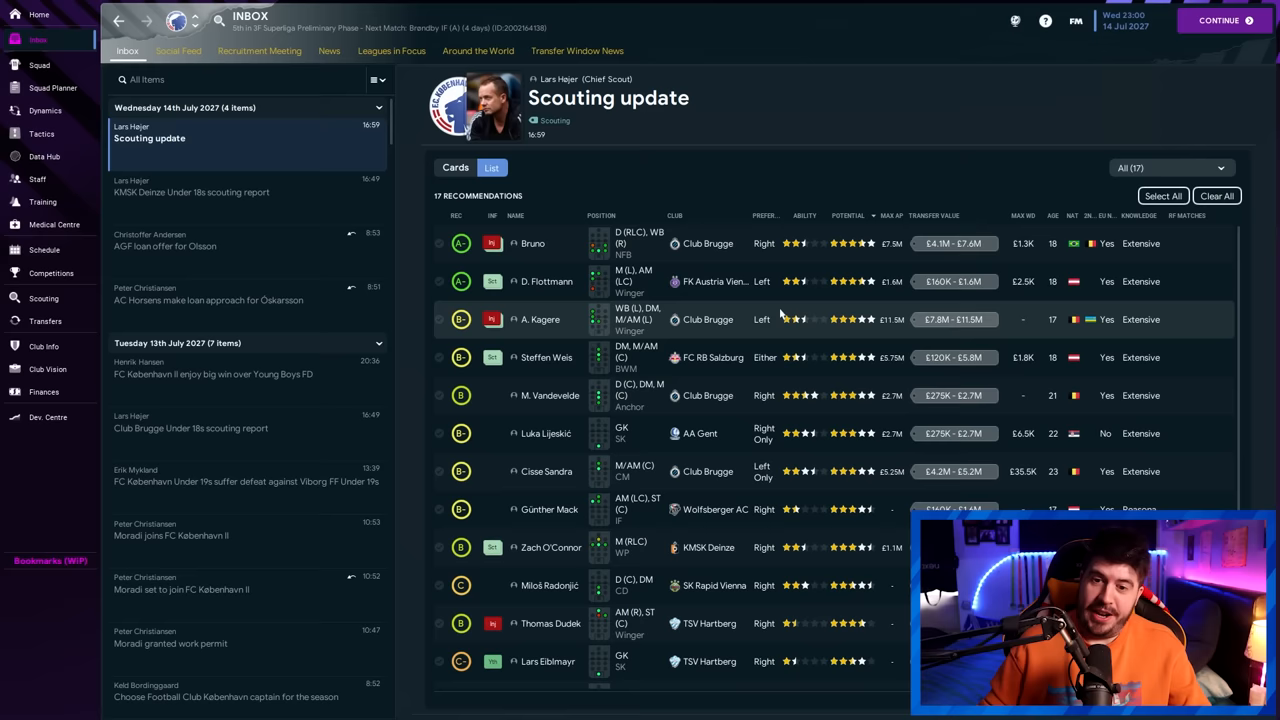
# Scroll the recommendation list marking unwanted players Not Interested until 10 remain
pyautogui.scroll(-3)
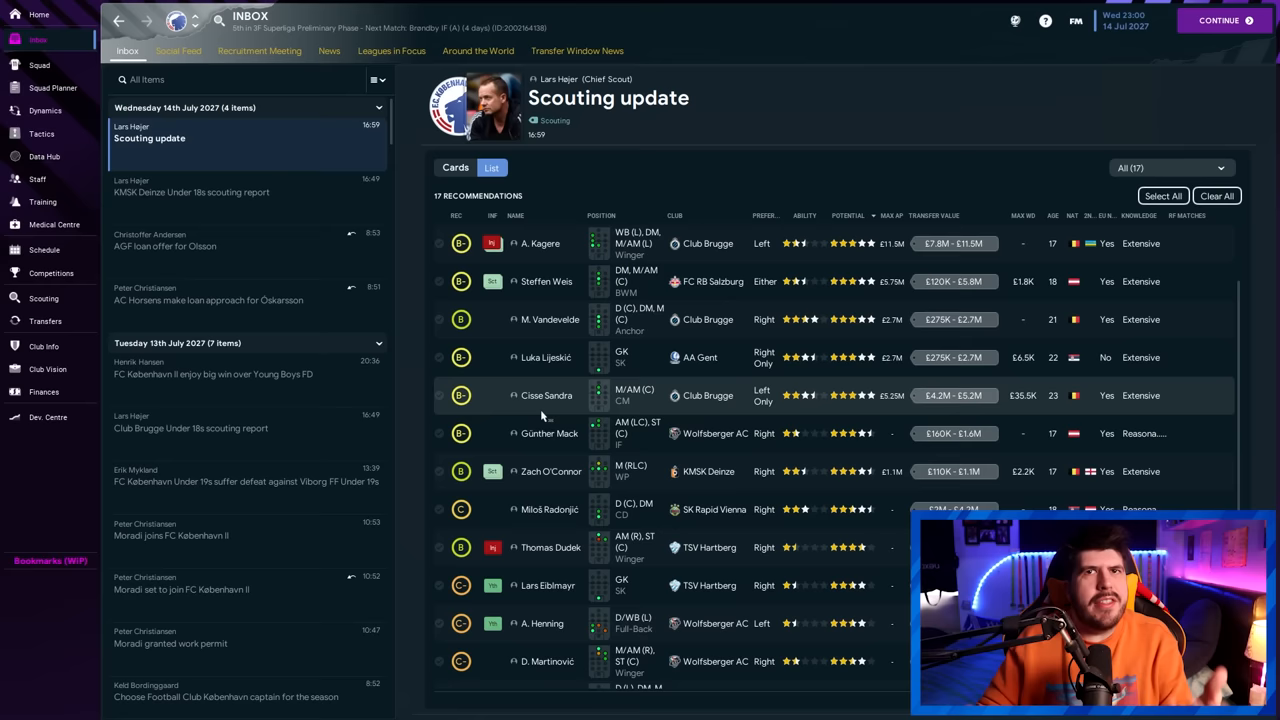
pyautogui.scroll(-3)
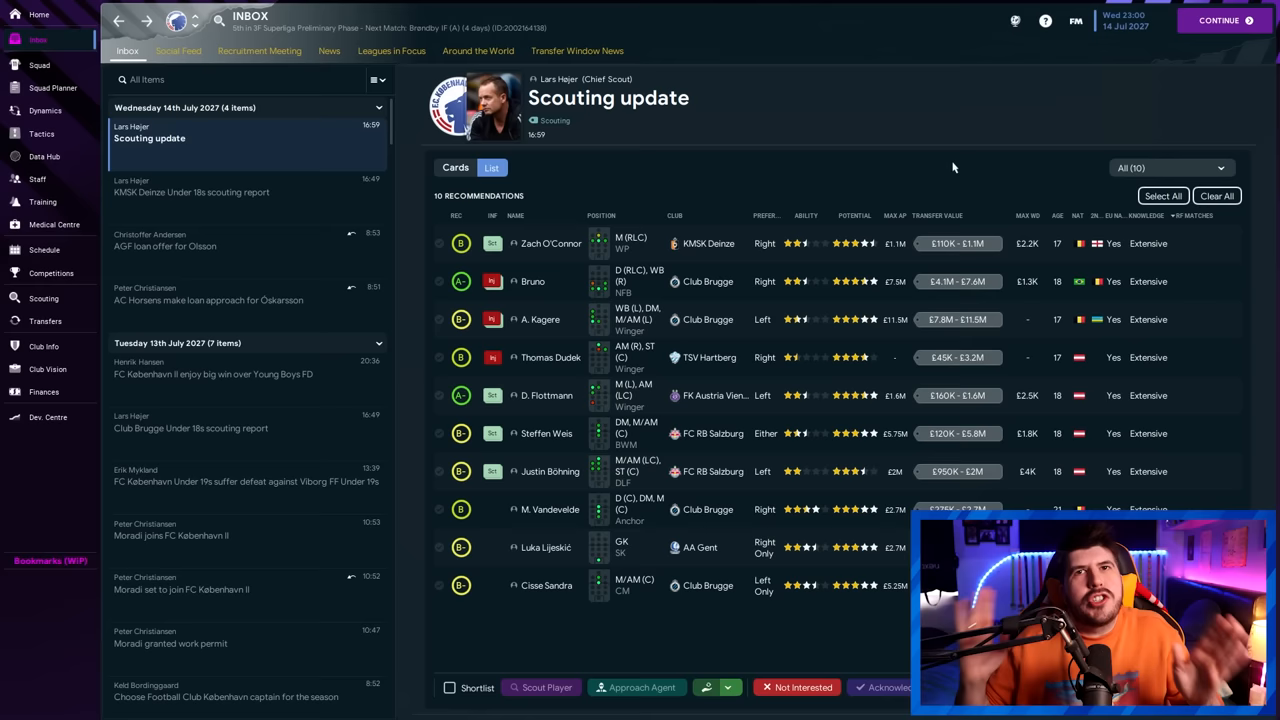
pyautogui.moveTo(866, 176)
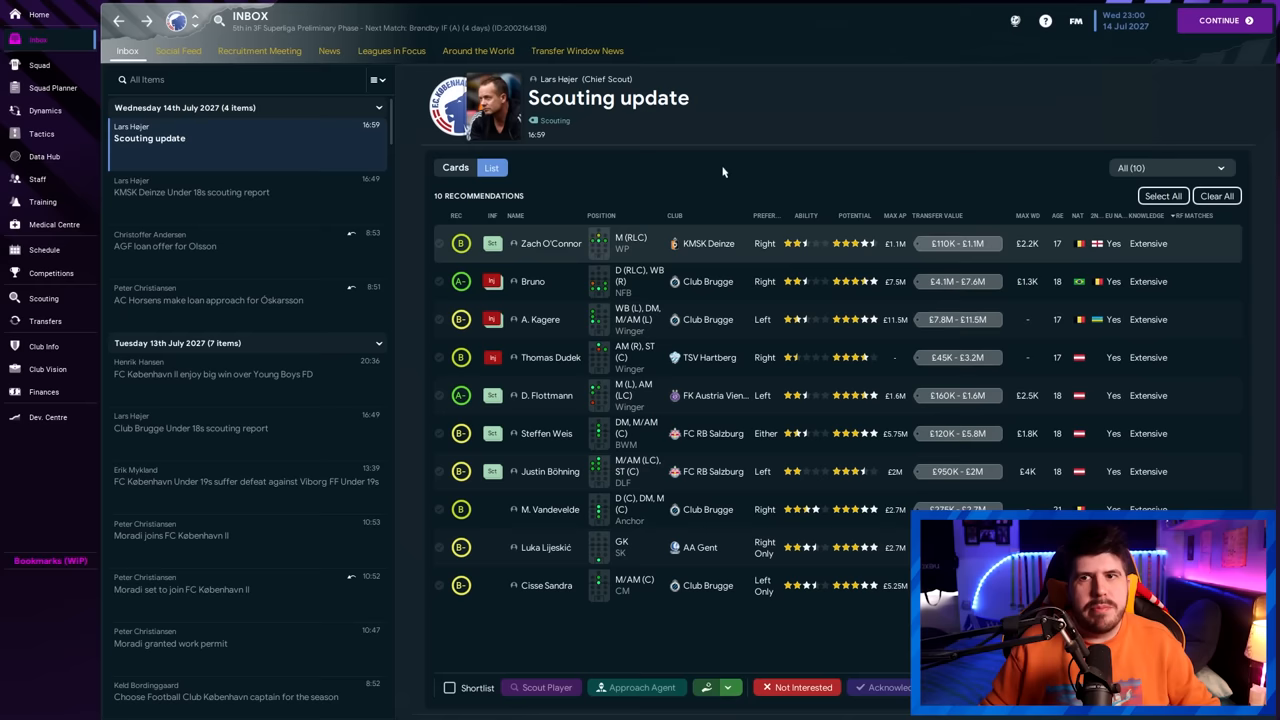
pyautogui.moveTo(858, 172)
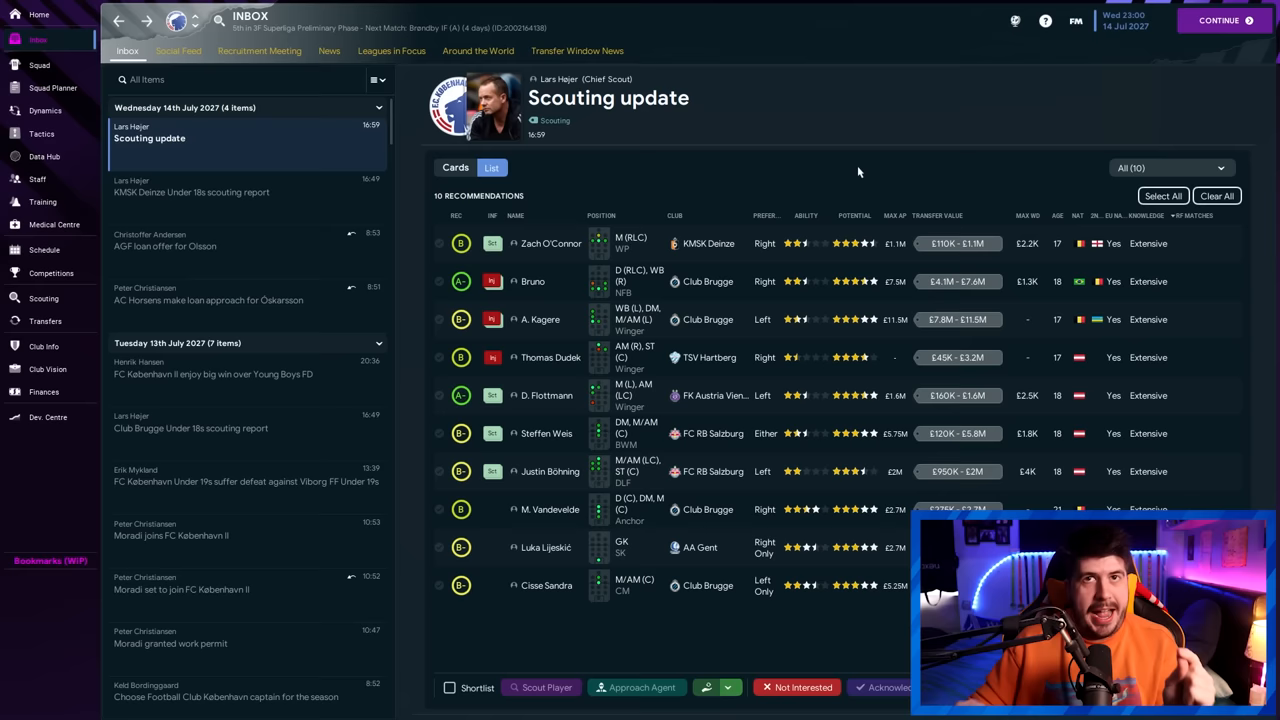
pyautogui.click(40, 14)
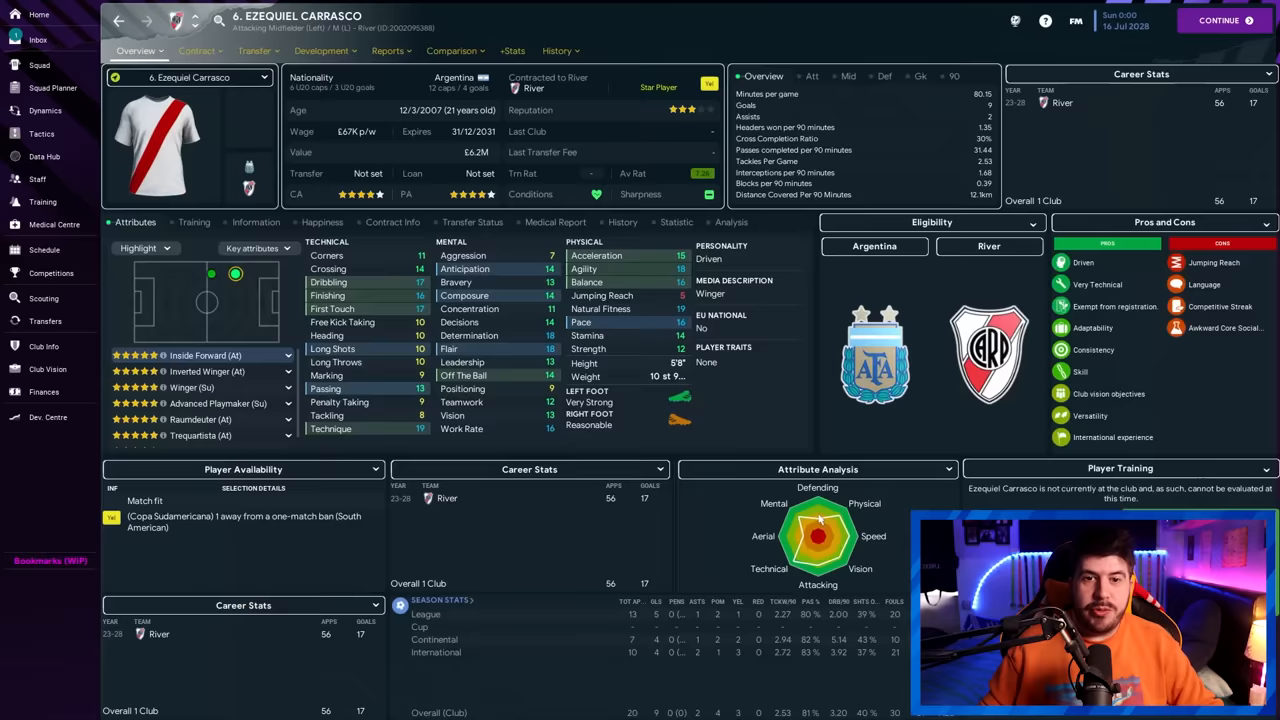
pyautogui.moveTo(360, 136)
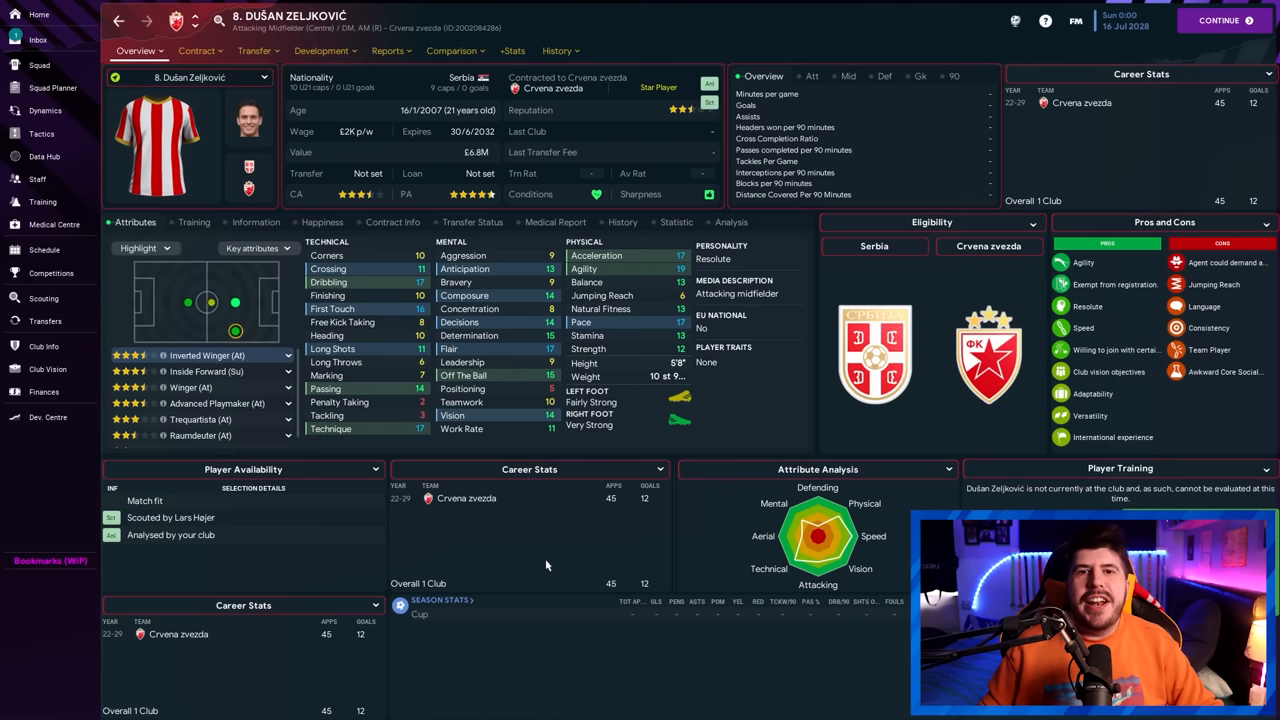
# Go to the scouting shortlist and open M. Chacón's profile from the top row
pyautogui.click(44, 298)
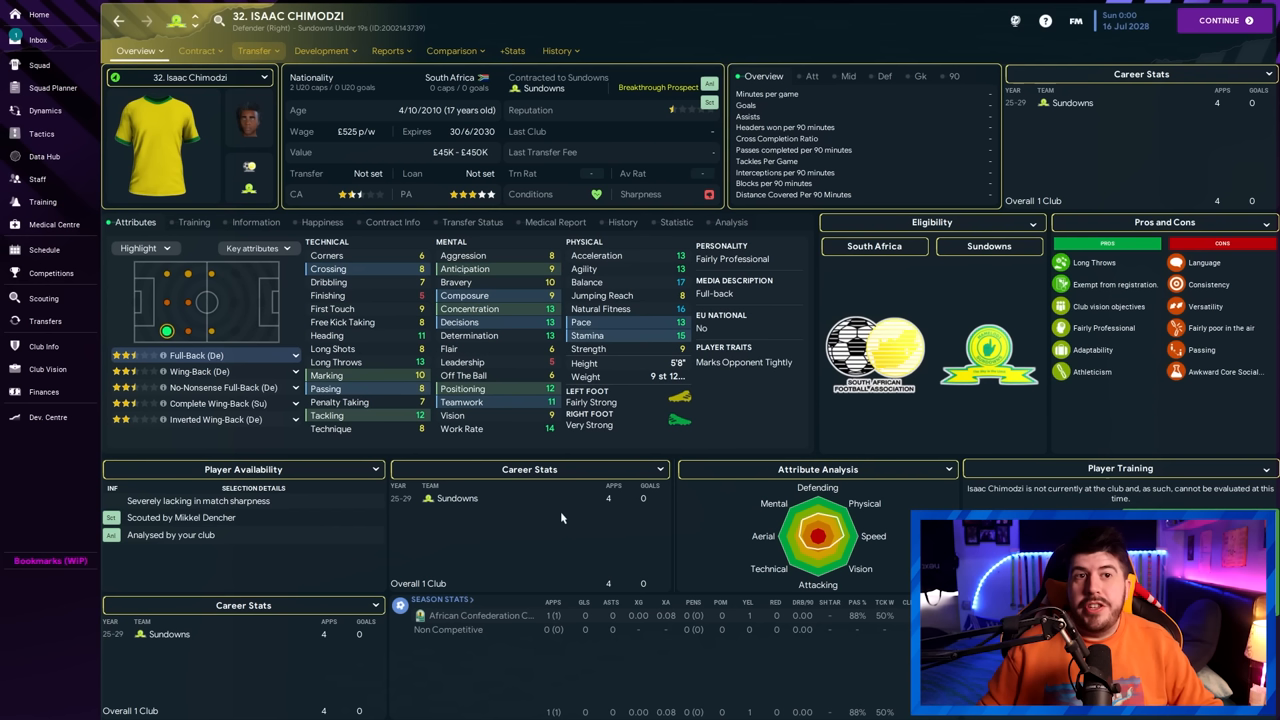
pyautogui.moveTo(544, 424)
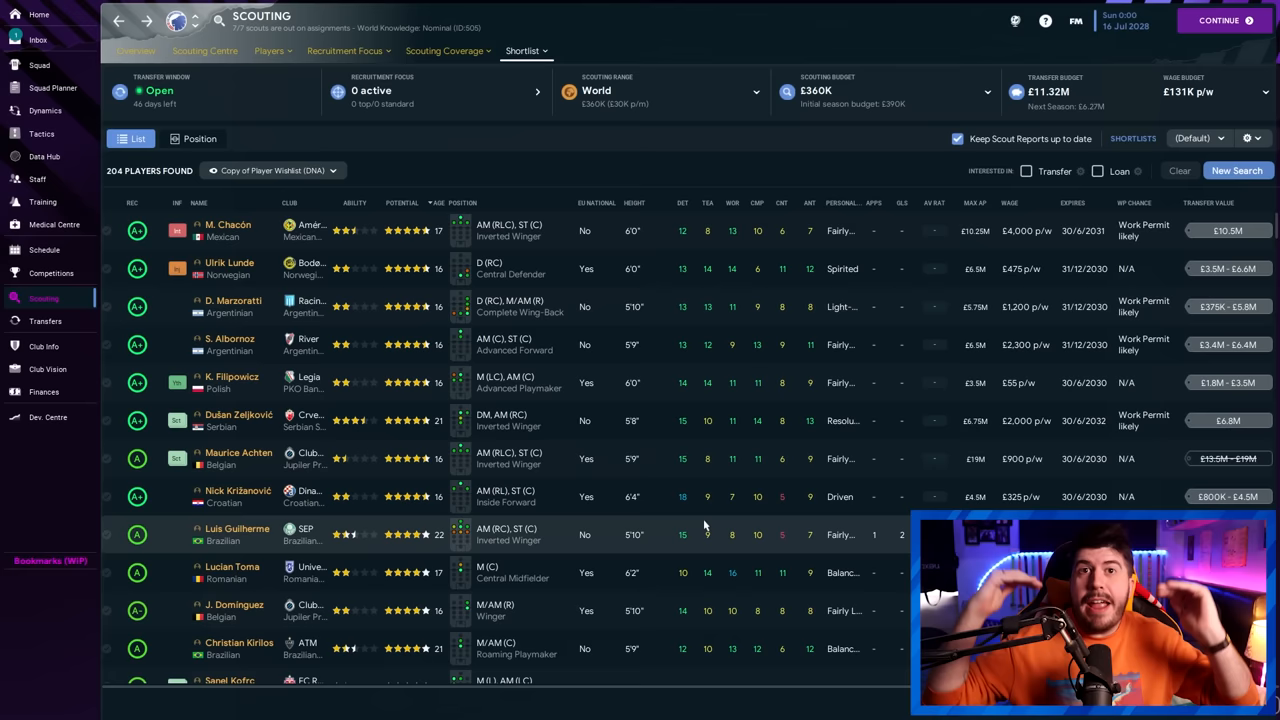
pyautogui.click(228, 230)
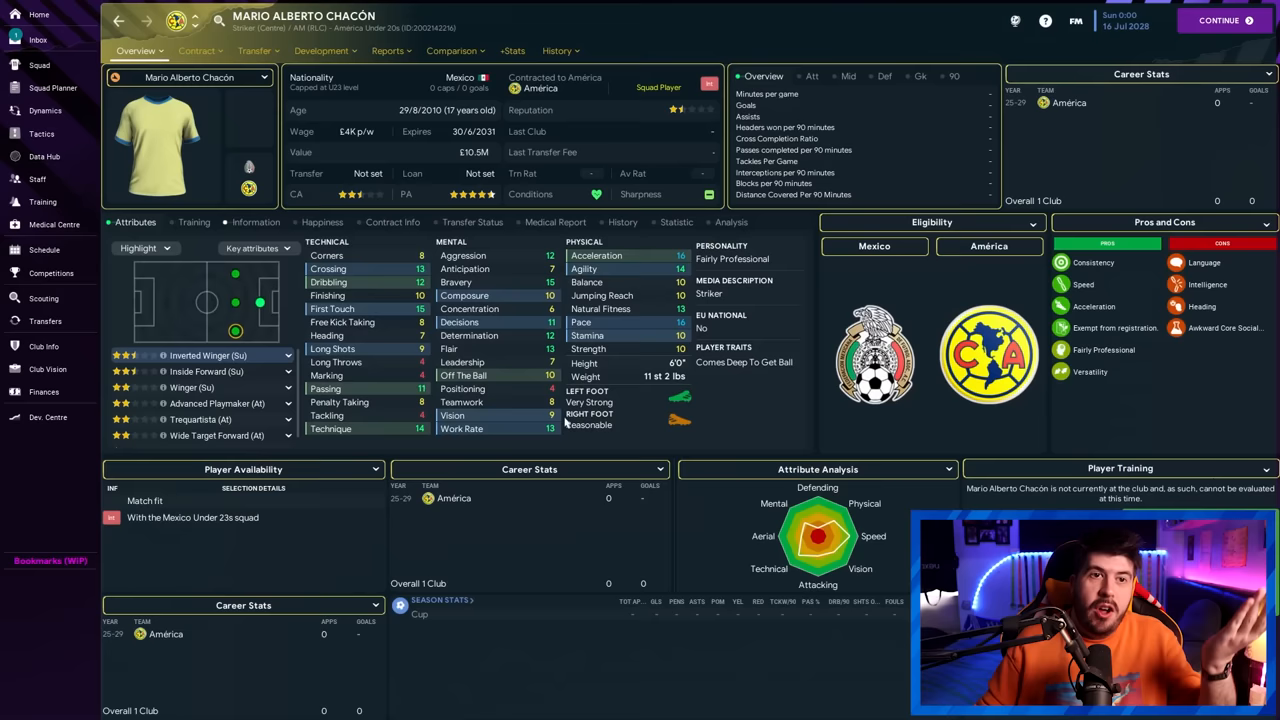